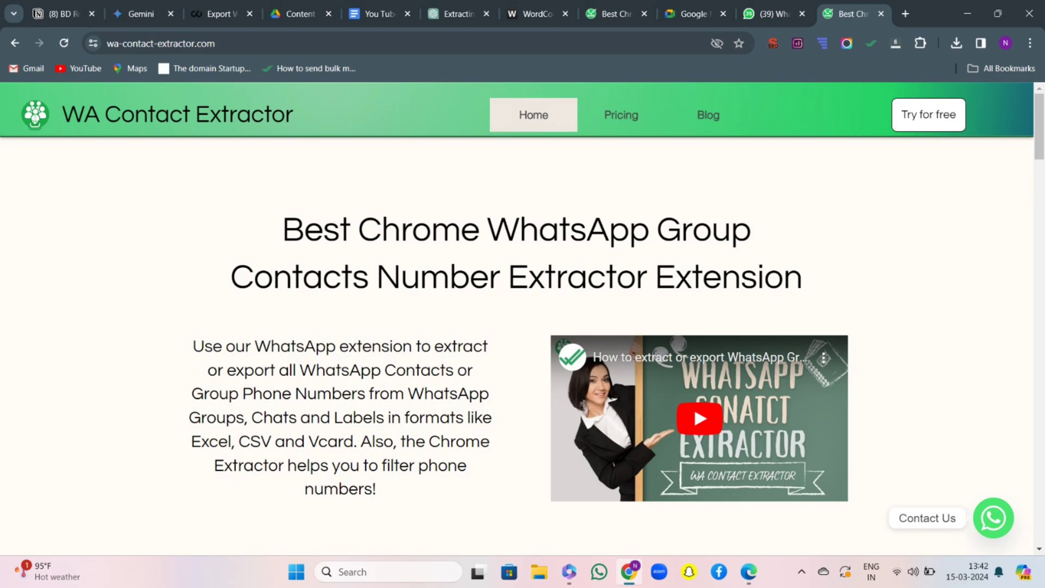
pyautogui.moveTo(929, 115)
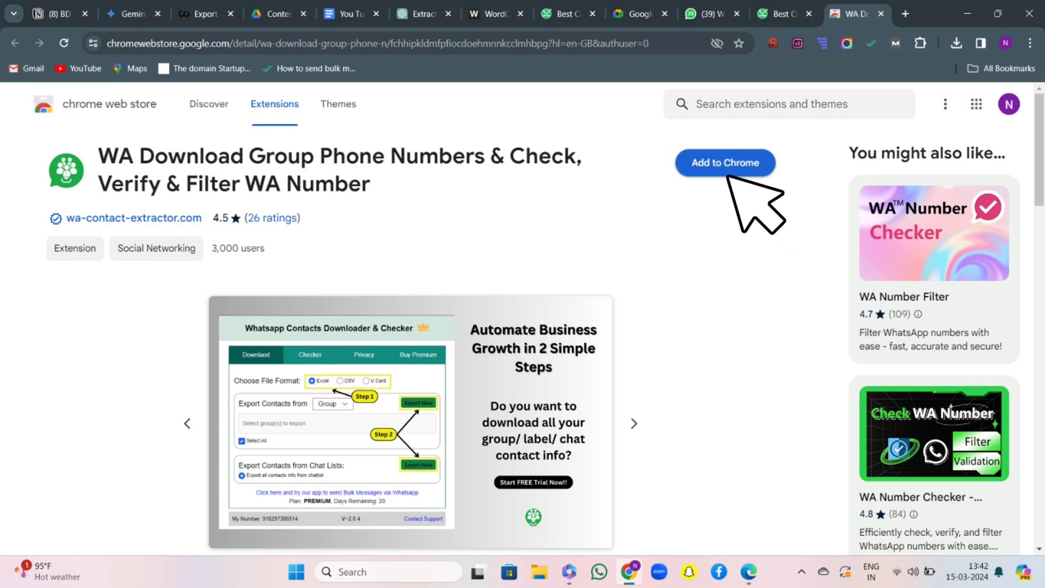
# Add the WhatsApp group phone numbers extension to Chrome and open its panel on WhatsApp Web.
pyautogui.click(725, 163)
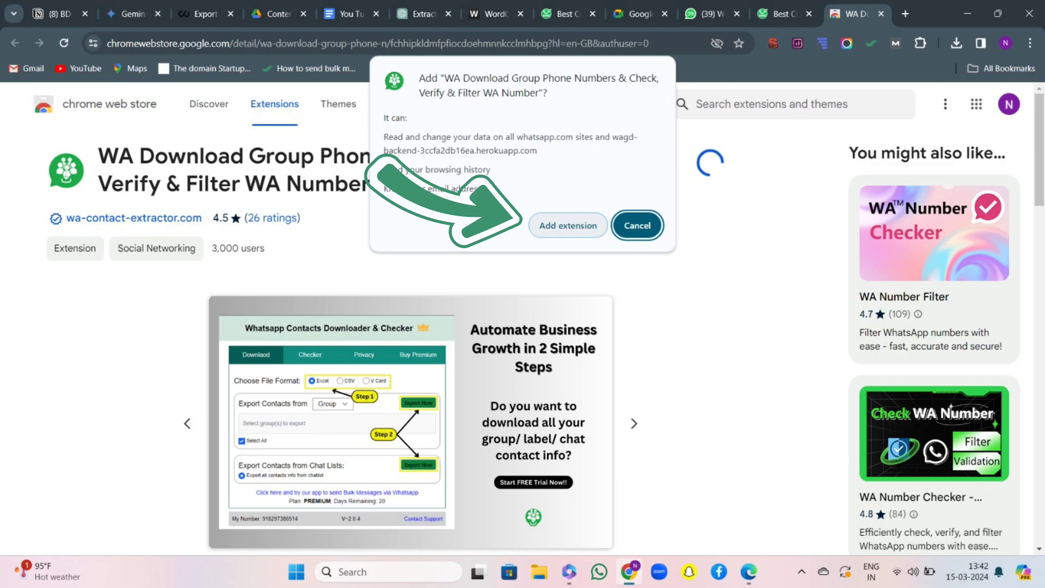
pyautogui.click(568, 225)
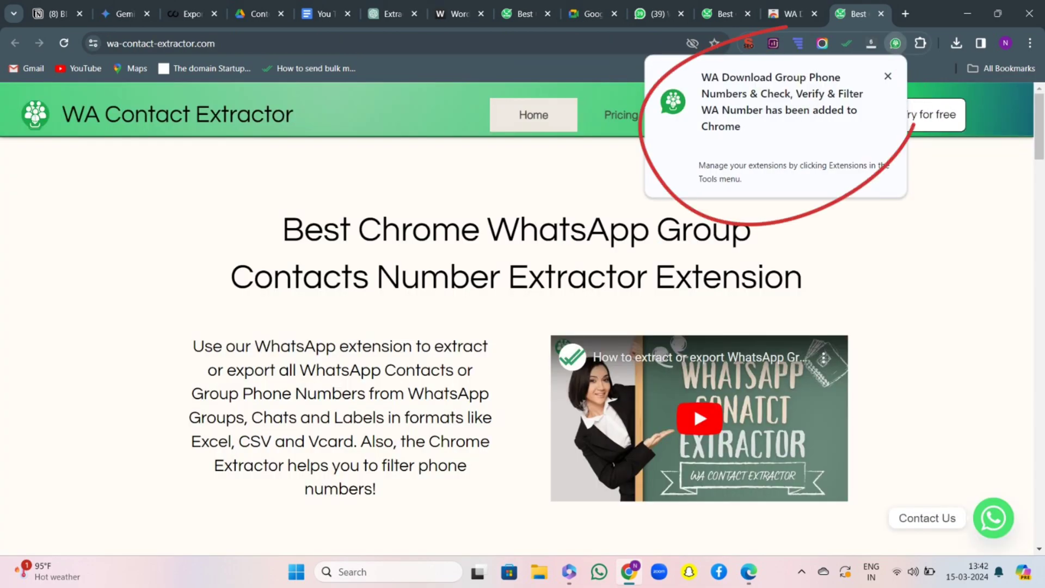
pyautogui.click(920, 43)
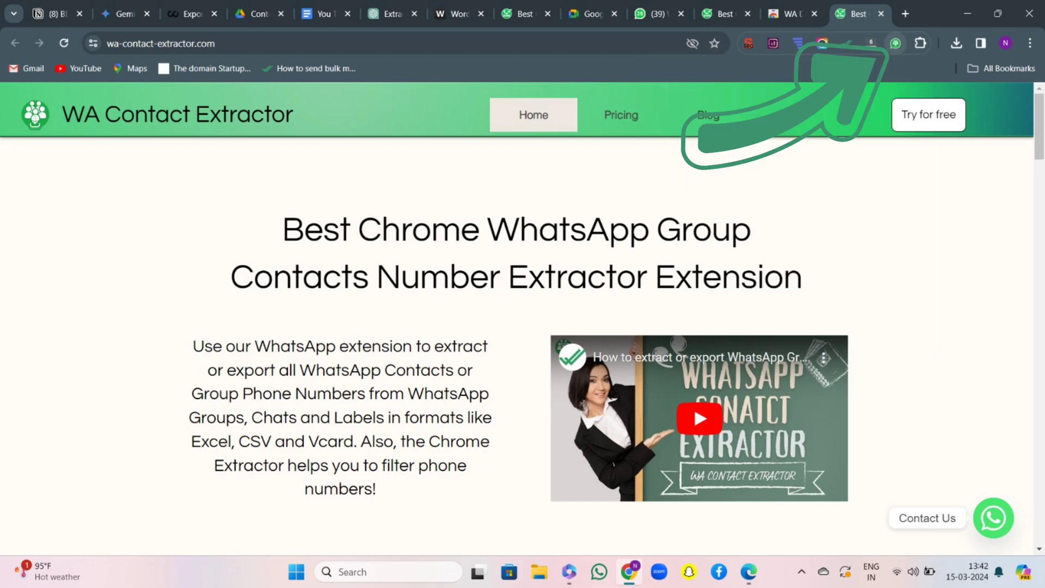
pyautogui.click(654, 13)
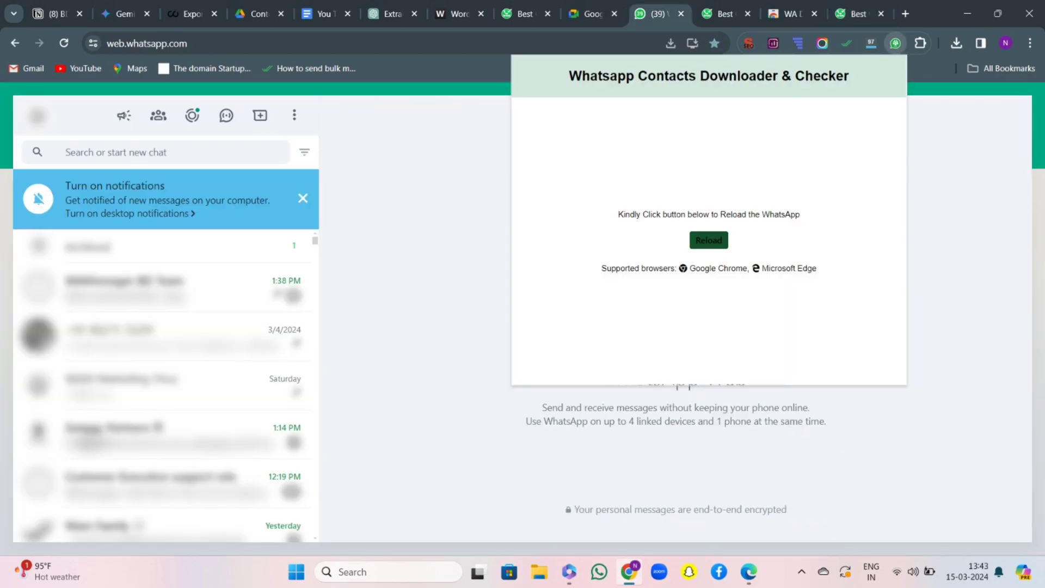
# Reload WhatsApp and export the WAMessager BD Team group's contacts as Excel.
pyautogui.click(708, 240)
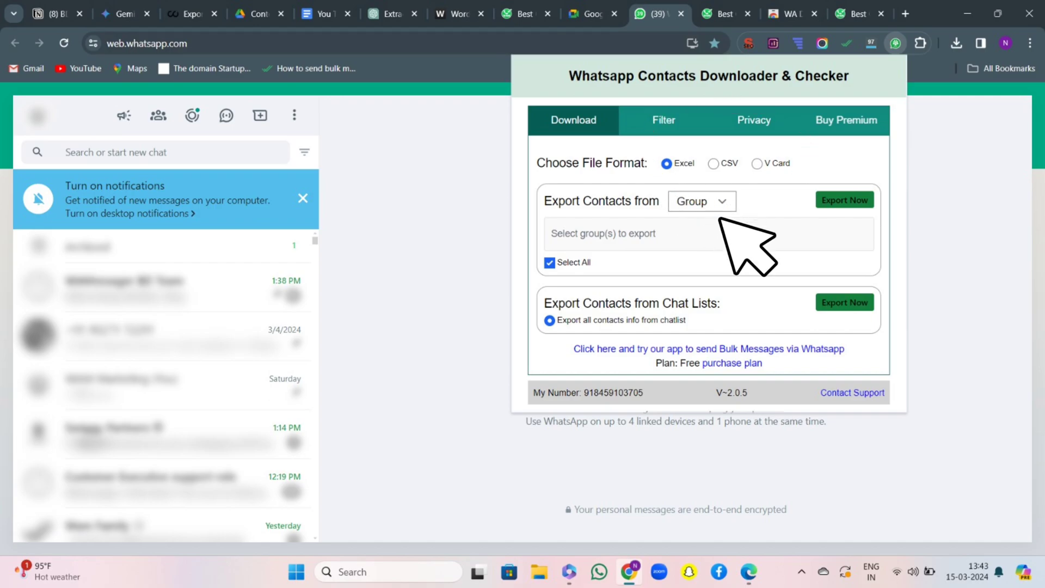
pyautogui.click(701, 201)
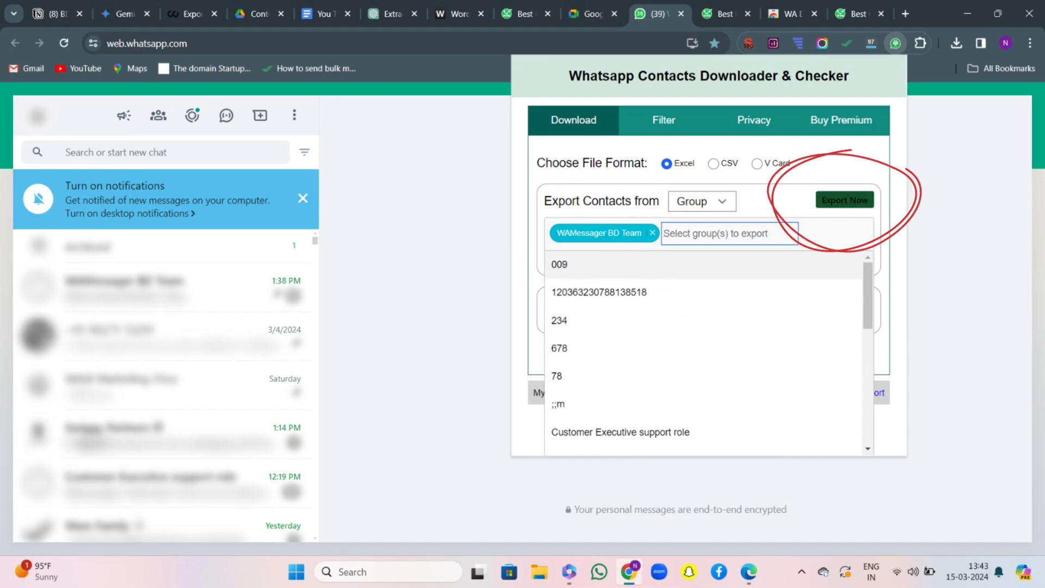
pyautogui.click(844, 200)
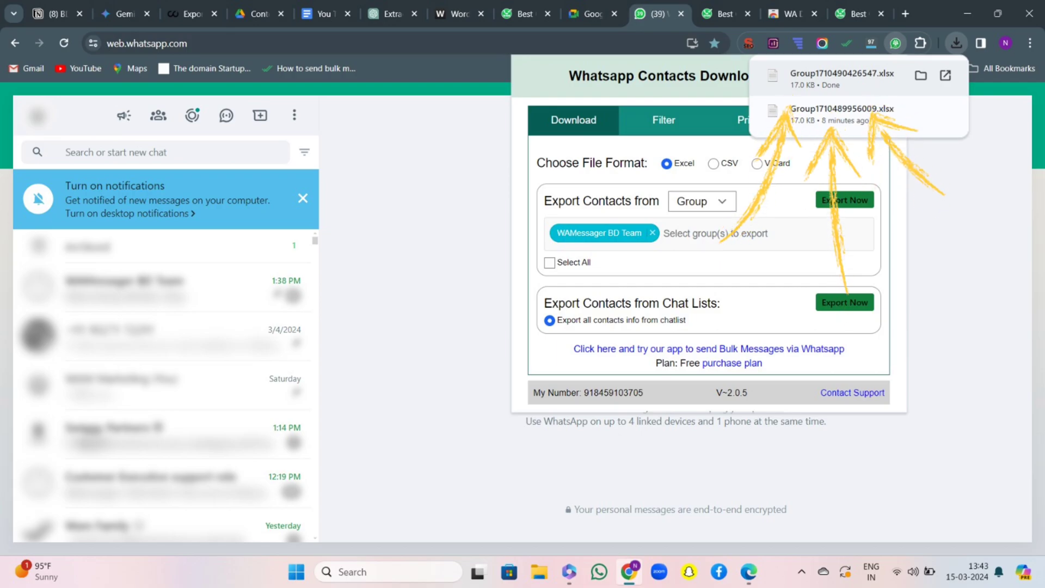
# Export all contacts info from the chat list as a second Excel file.
pyautogui.click(842, 74)
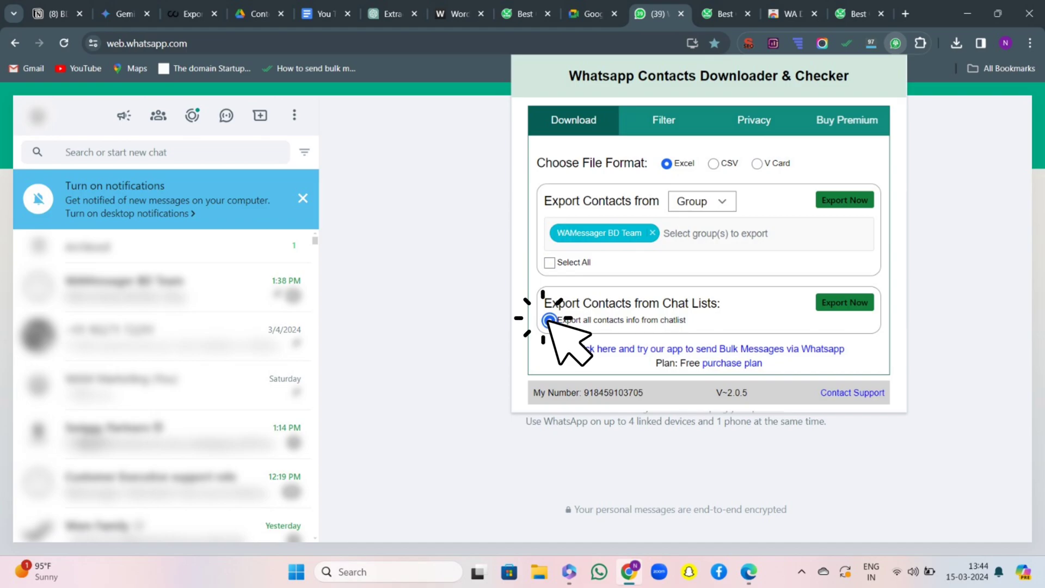
pyautogui.click(549, 320)
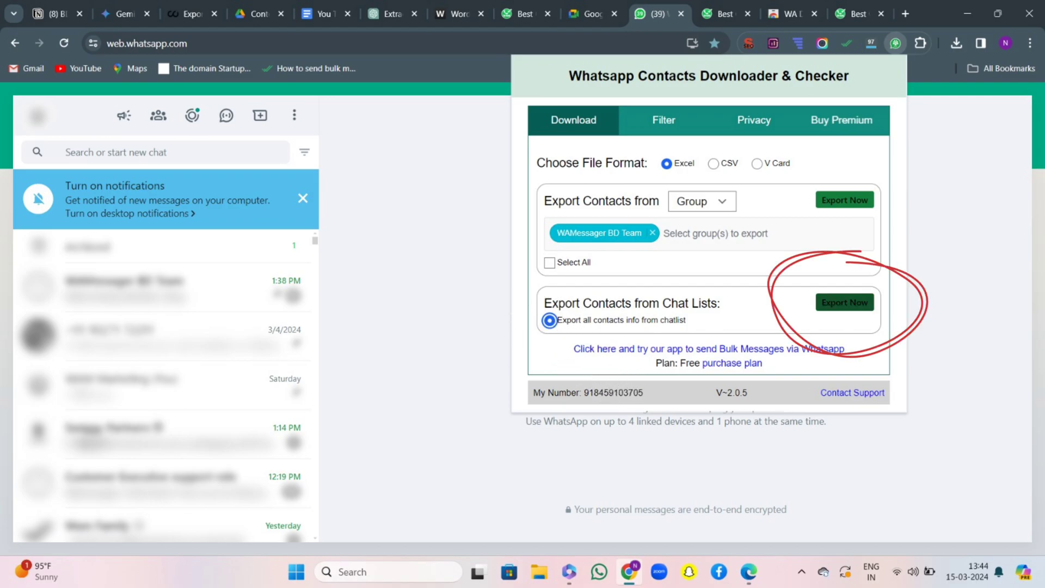
pyautogui.click(844, 302)
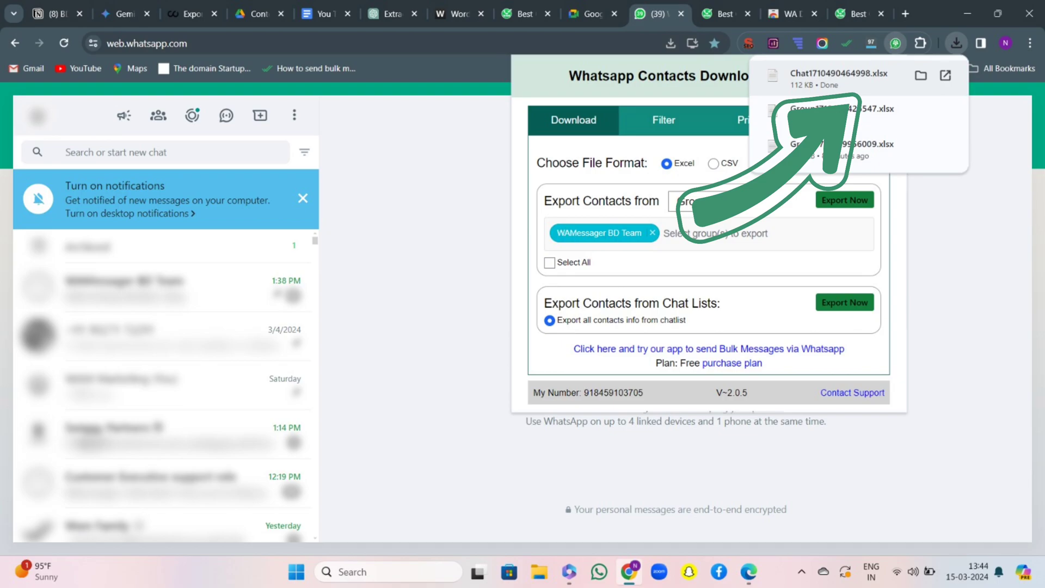
# Filter rows 2 to 4 of Demo Template.xlsx, yielding 2 valid numbers.
pyautogui.click(663, 121)
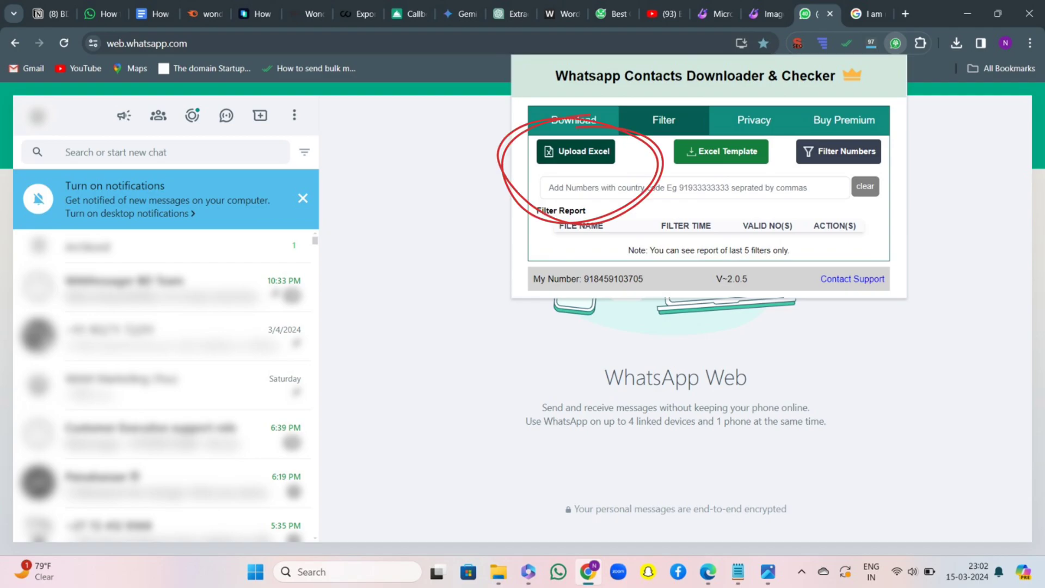
pyautogui.click(576, 151)
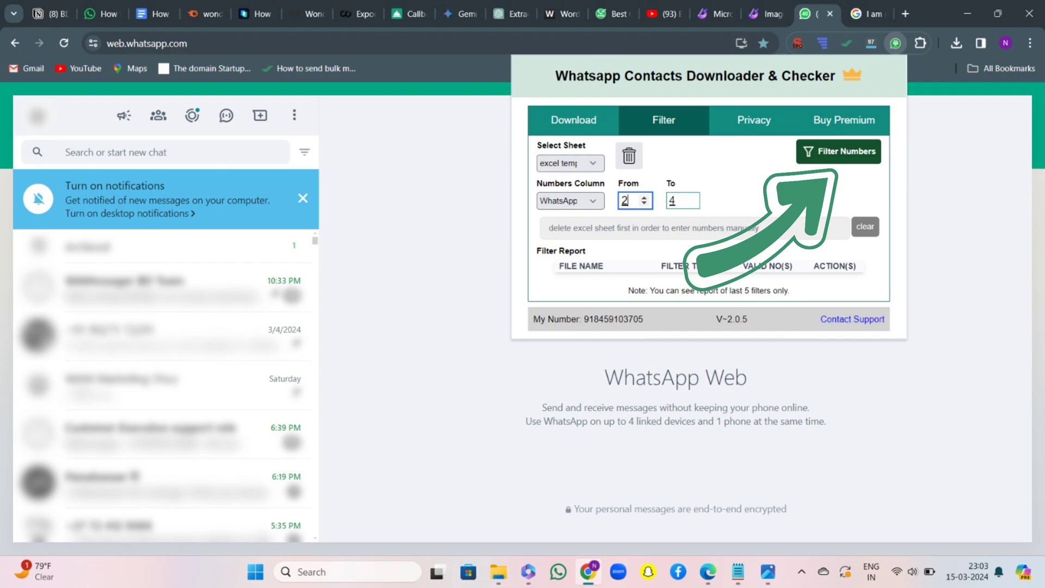
pyautogui.click(838, 151)
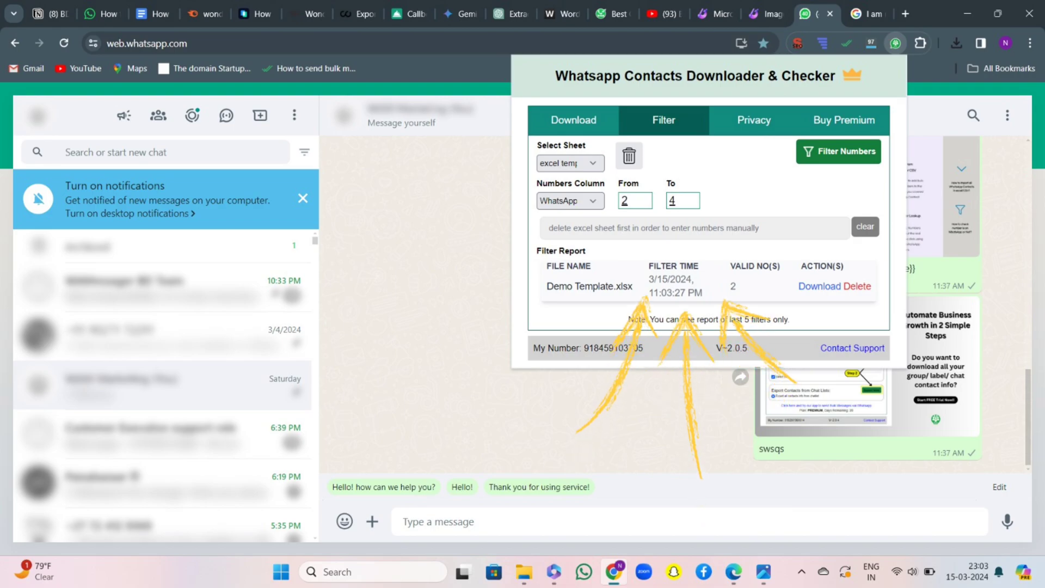
# Turn on blurring for last message previews, profile pictures and group/user names.
pyautogui.click(754, 120)
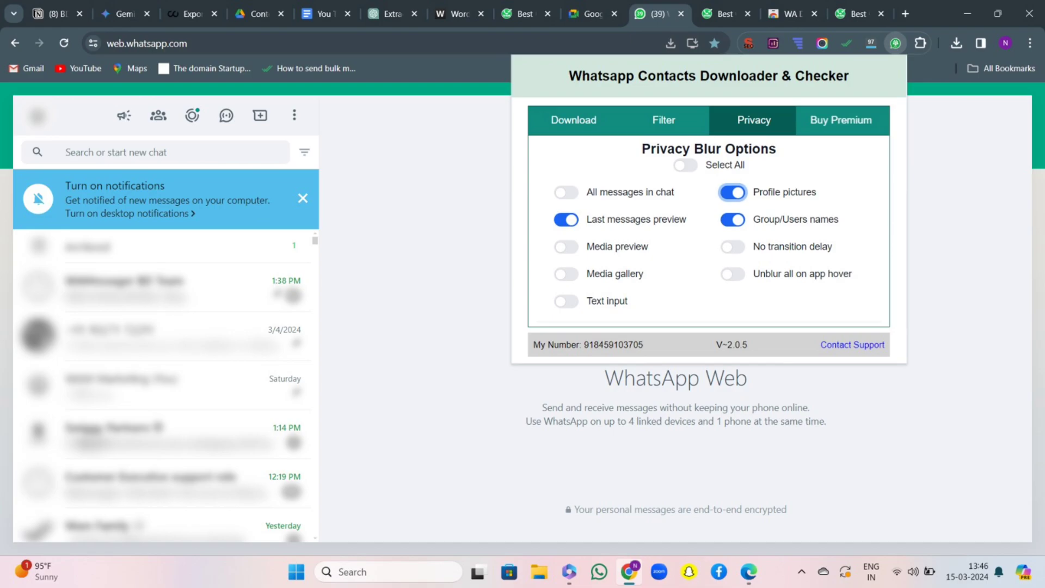
# Turn off profile picture blurring and show the Buy Premium features.
pyautogui.click(732, 192)
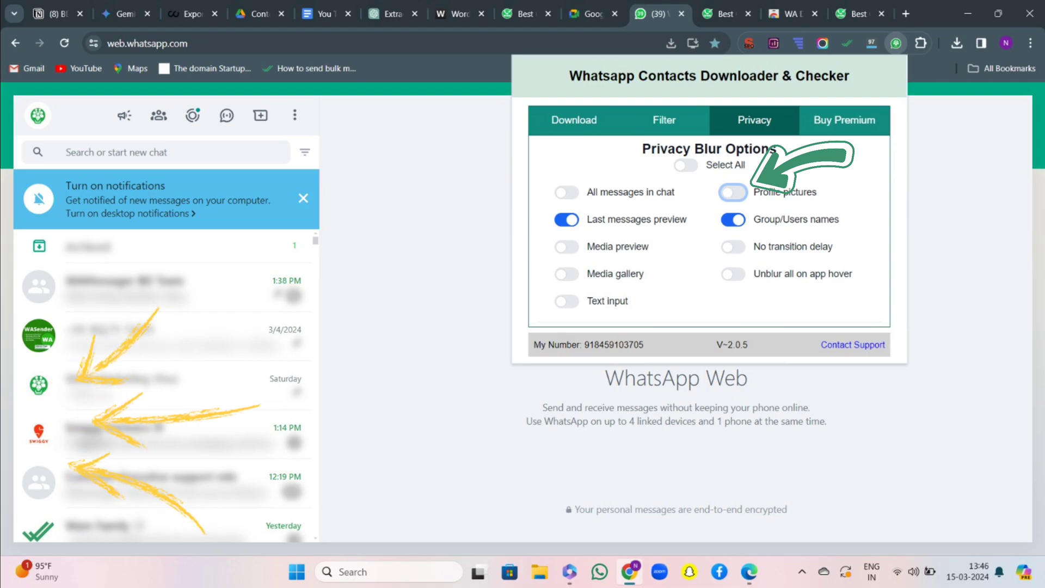
pyautogui.click(844, 120)
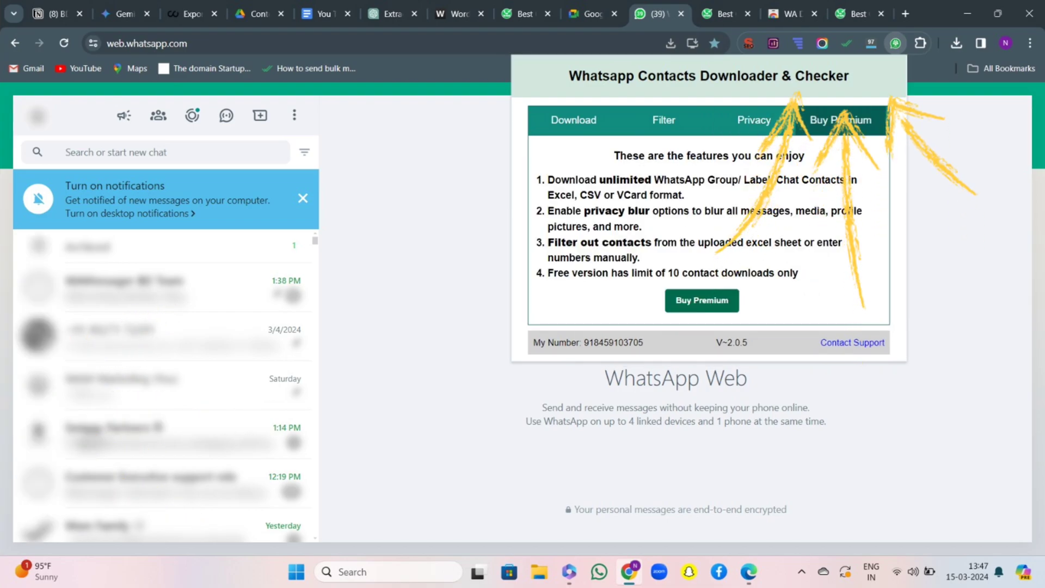